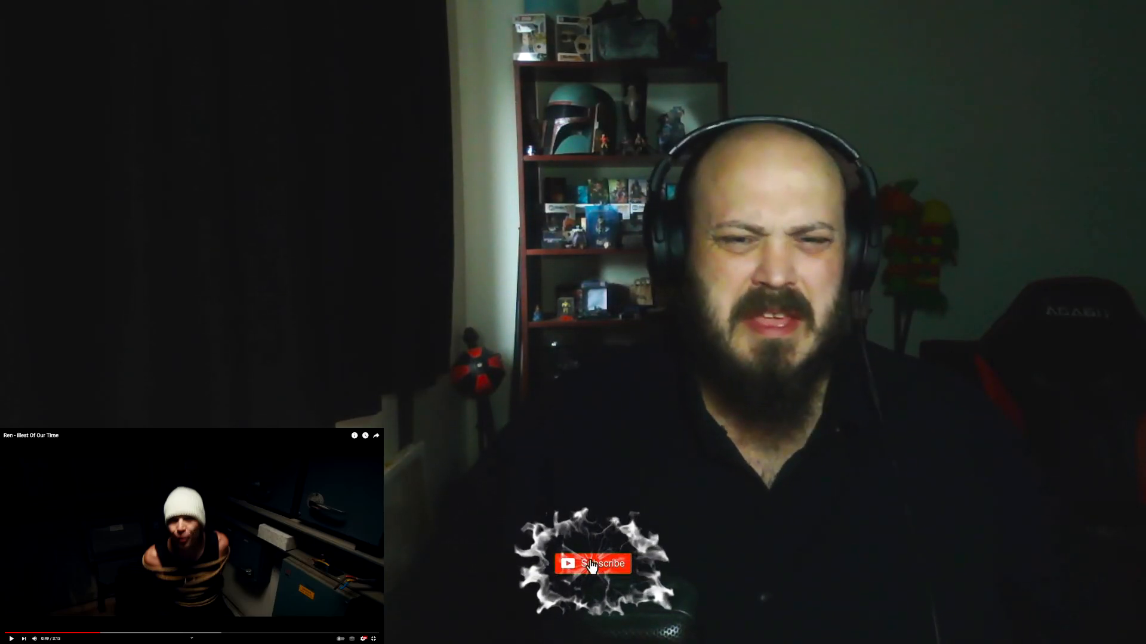
click(593, 563)
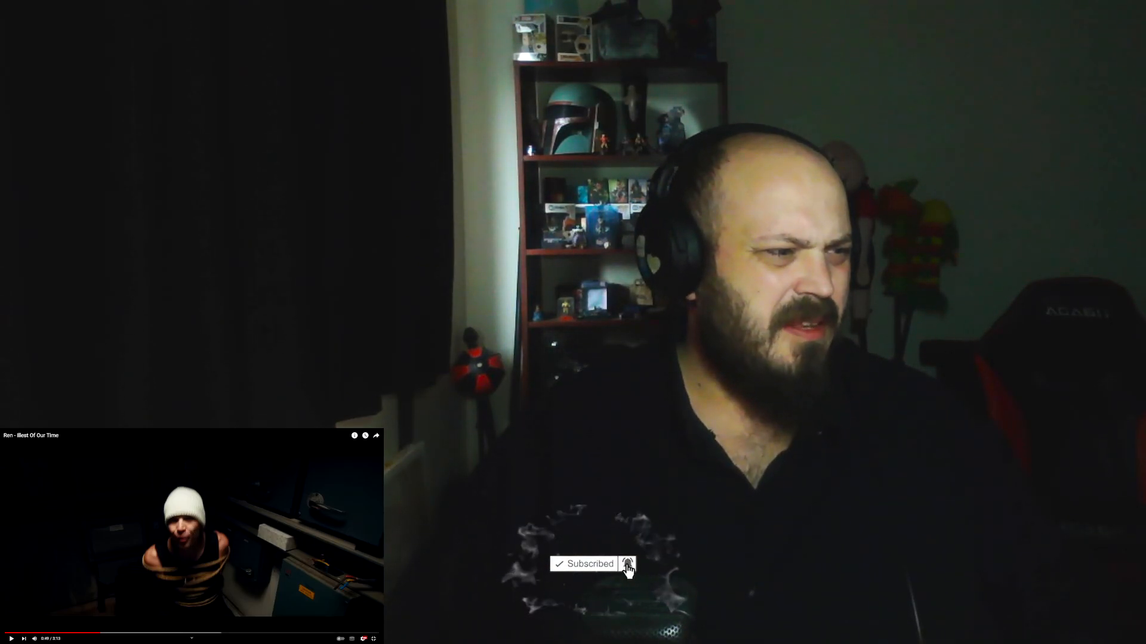